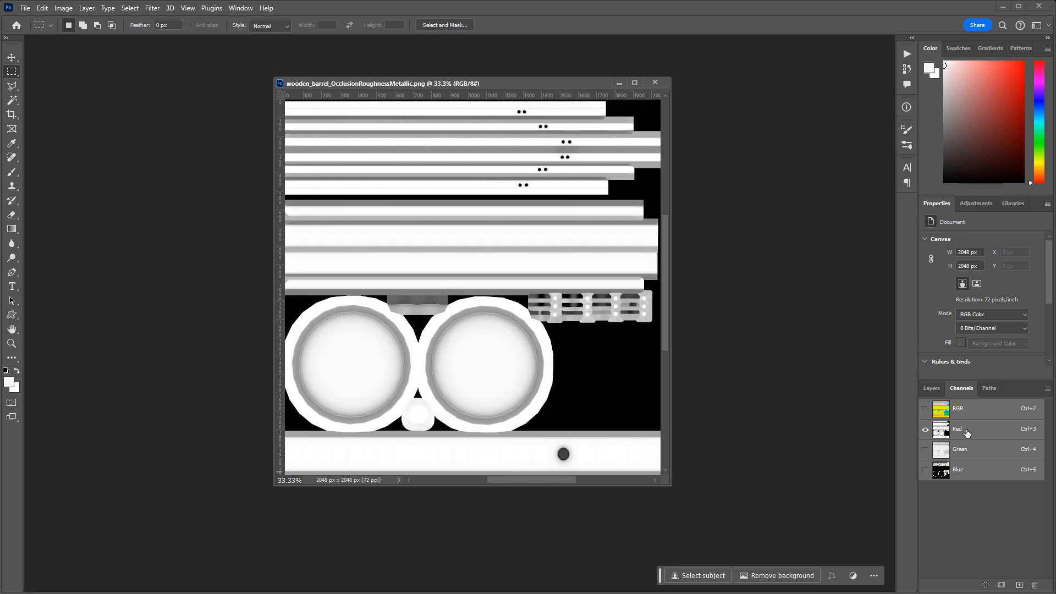
View the ORM texture's Red and Green channels together in Photoshop's Channels panel
click(925, 449)
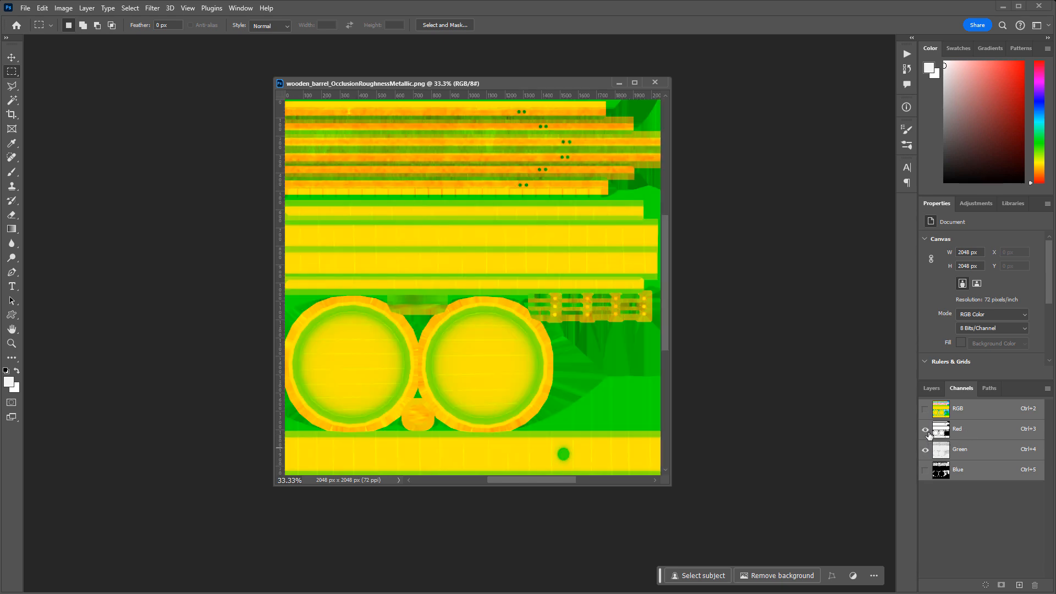
click(924, 469)
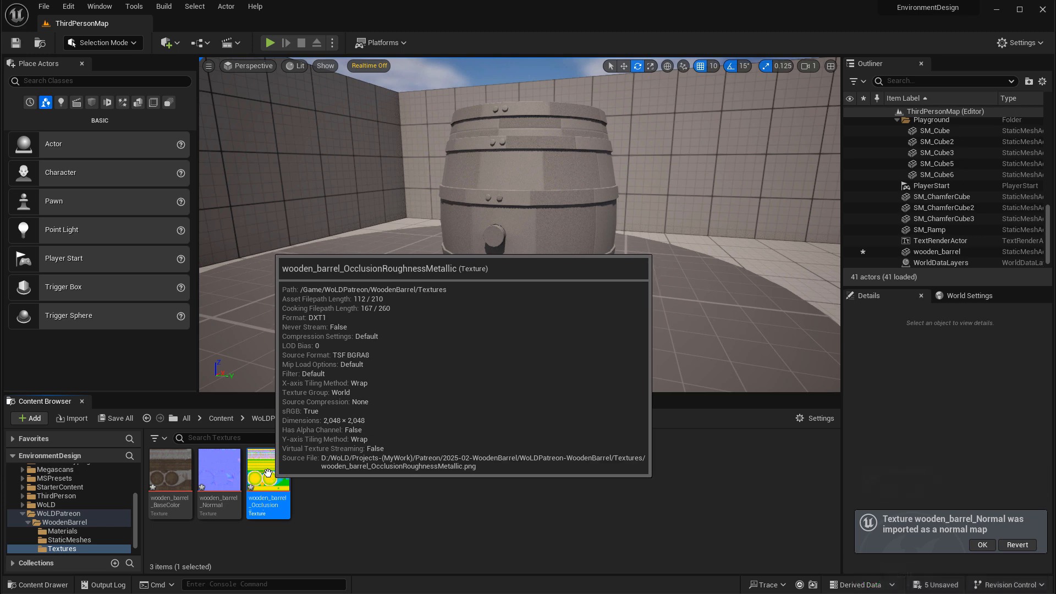
Disable sRGB on wooden_barrel_OcclusionRoughnessMetallic in its texture editor and save the asset
double_click(267, 469)
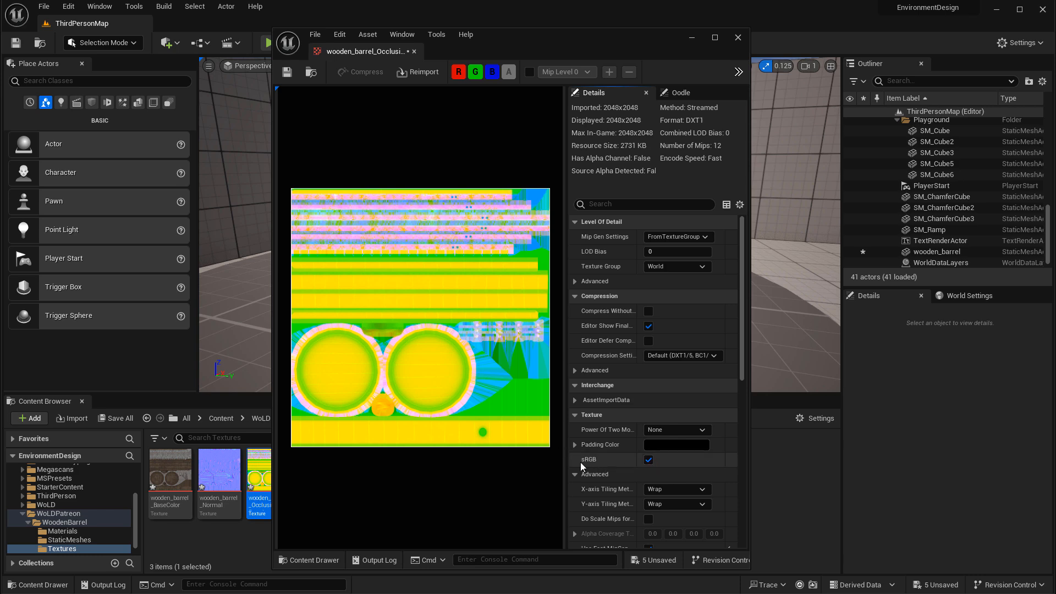
mouse_move(589, 465)
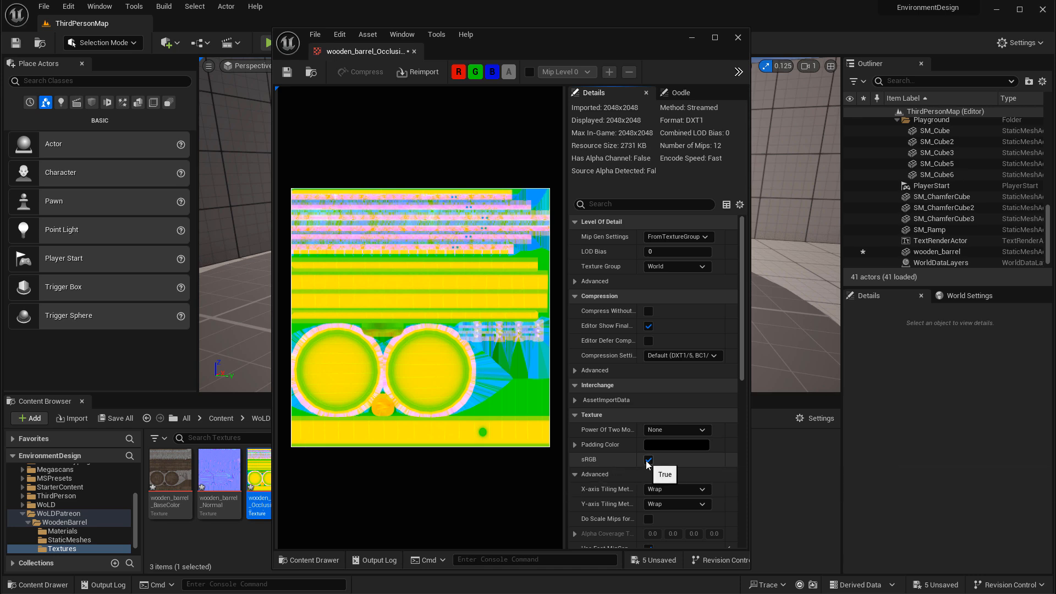
click(648, 459)
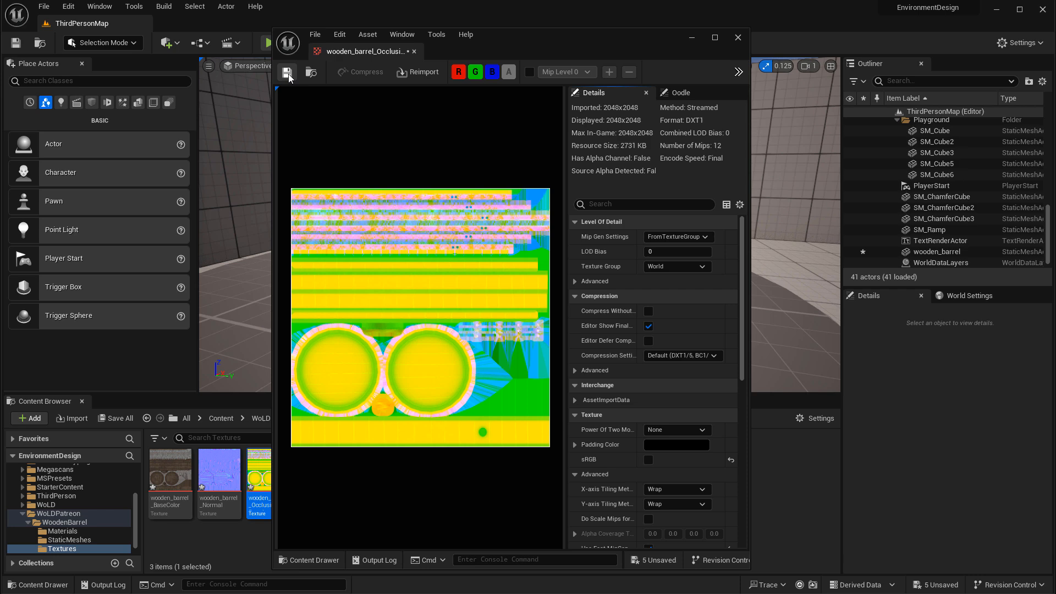
click(736, 36)
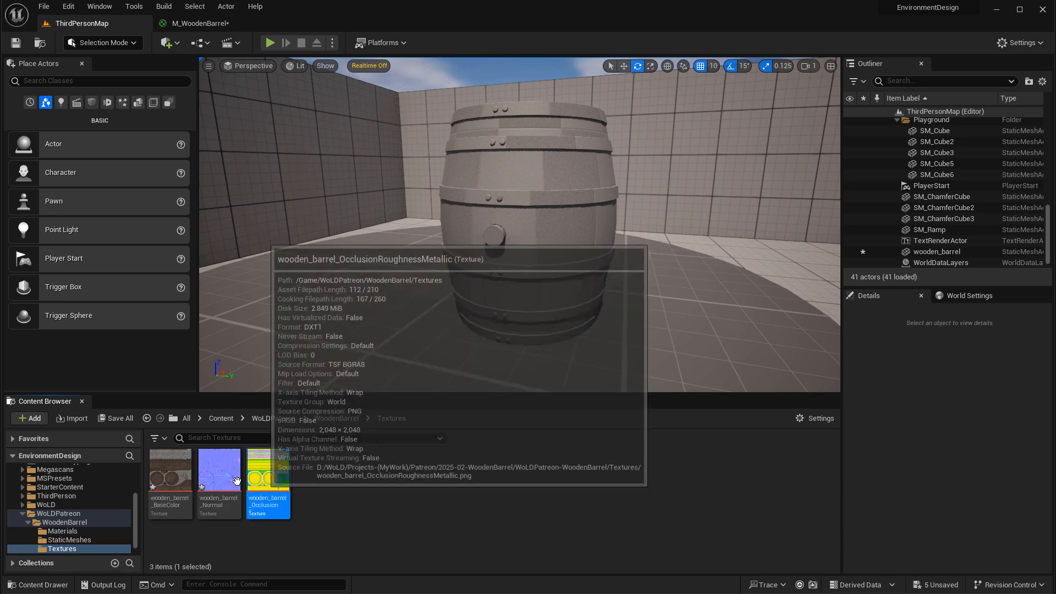
In M_WoodenBarrel, link the ORM red channel to Ambient Occlusion and the normal map to Normal
click(202, 23)
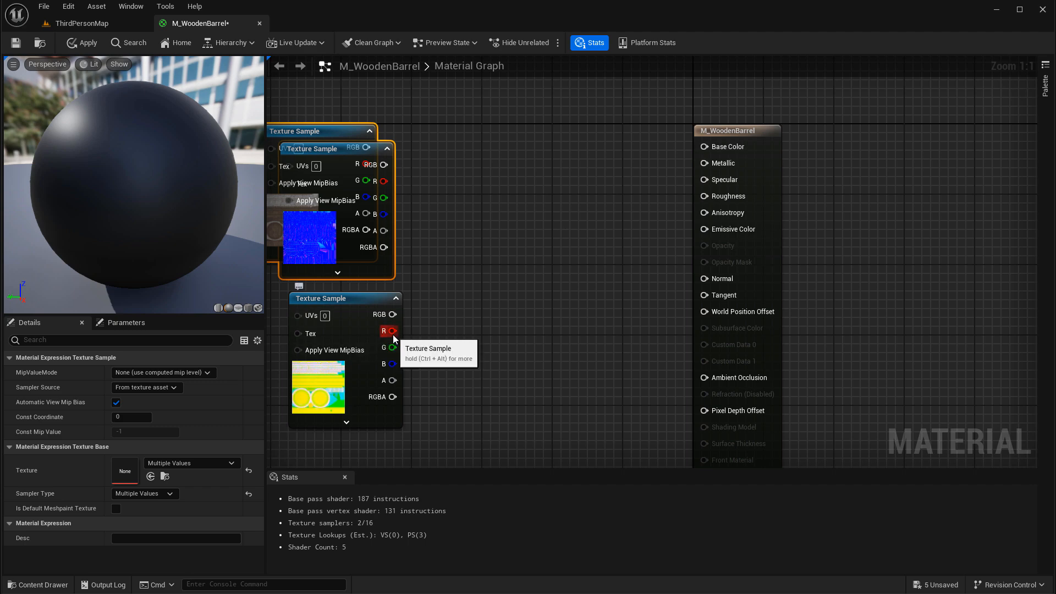
drag(392, 347, 703, 377)
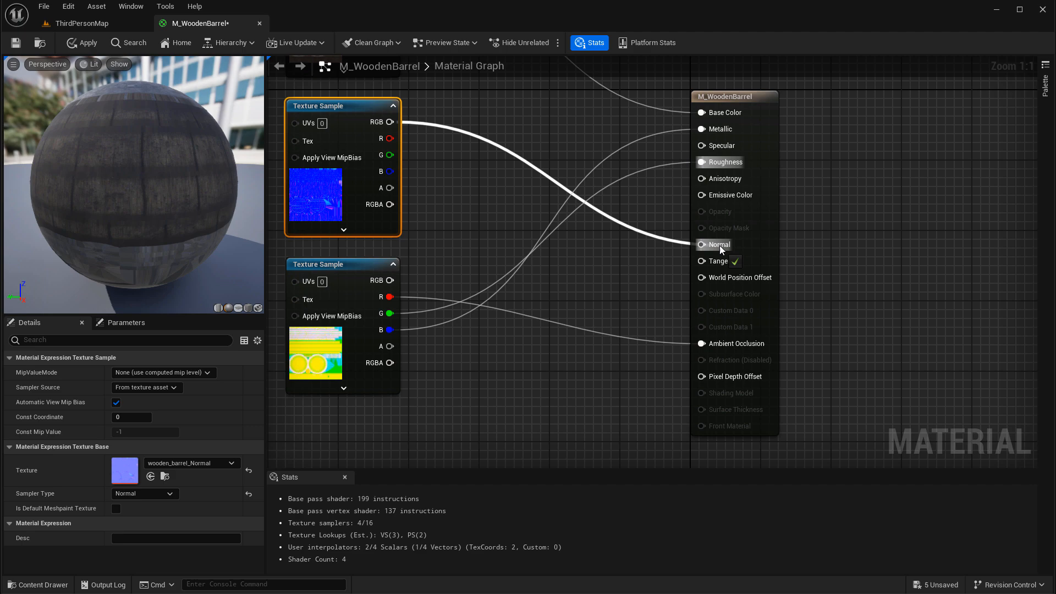
click(80, 23)
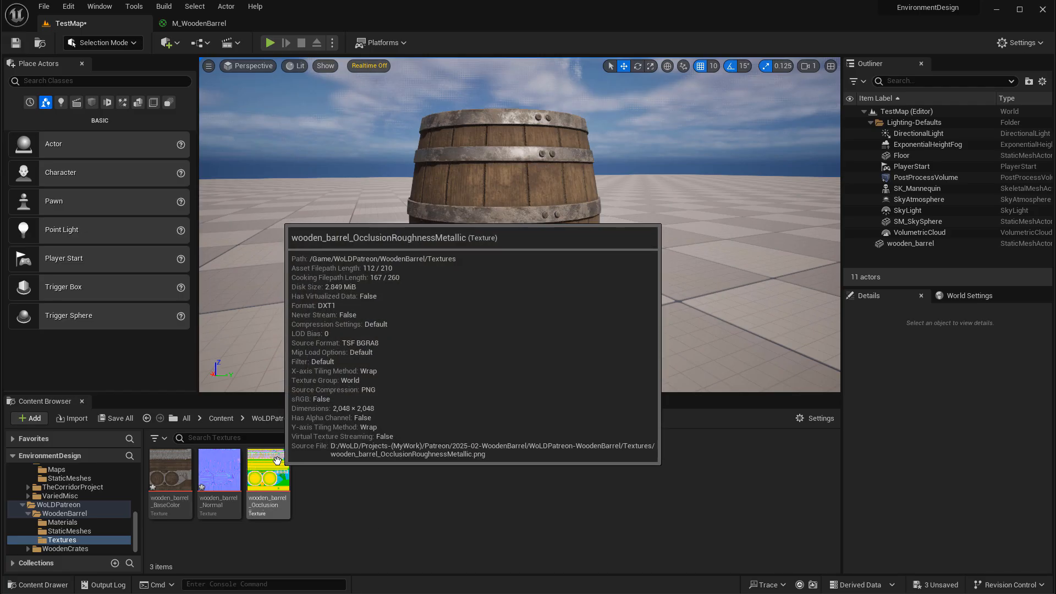
double_click(268, 469)
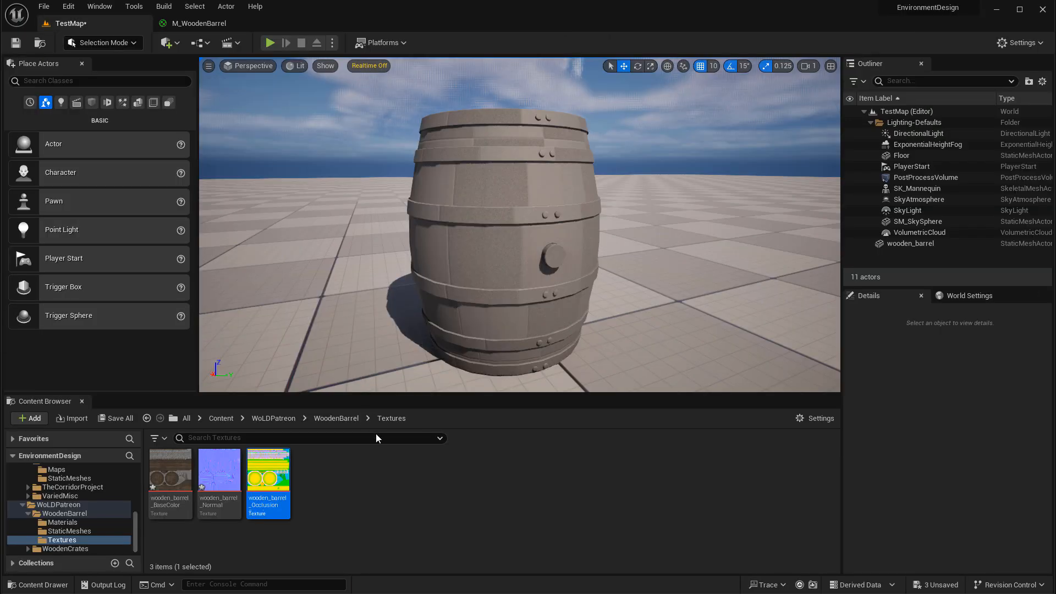
mouse_move(267, 471)
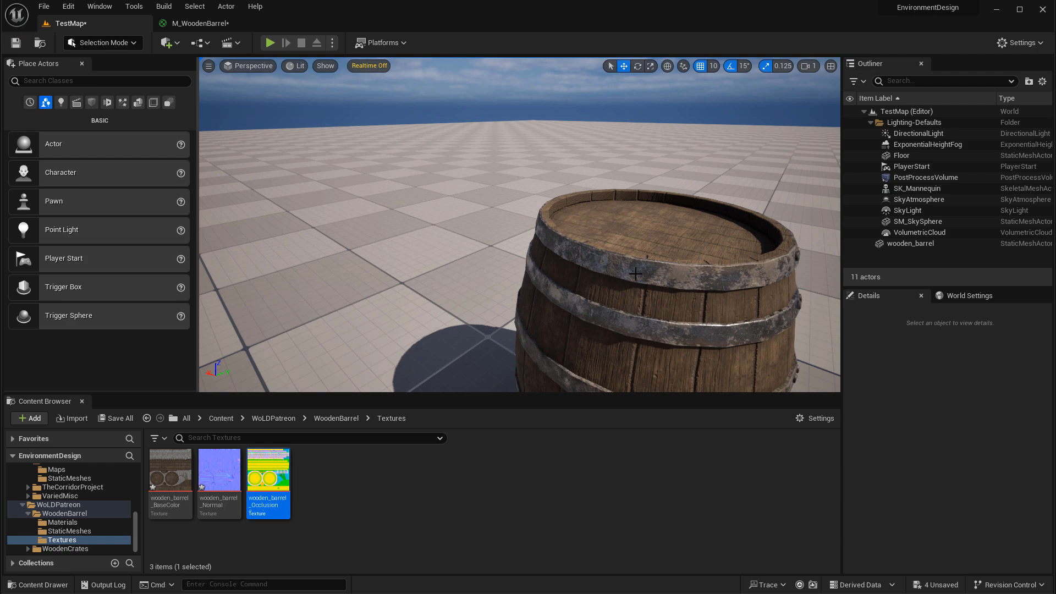
click(633, 269)
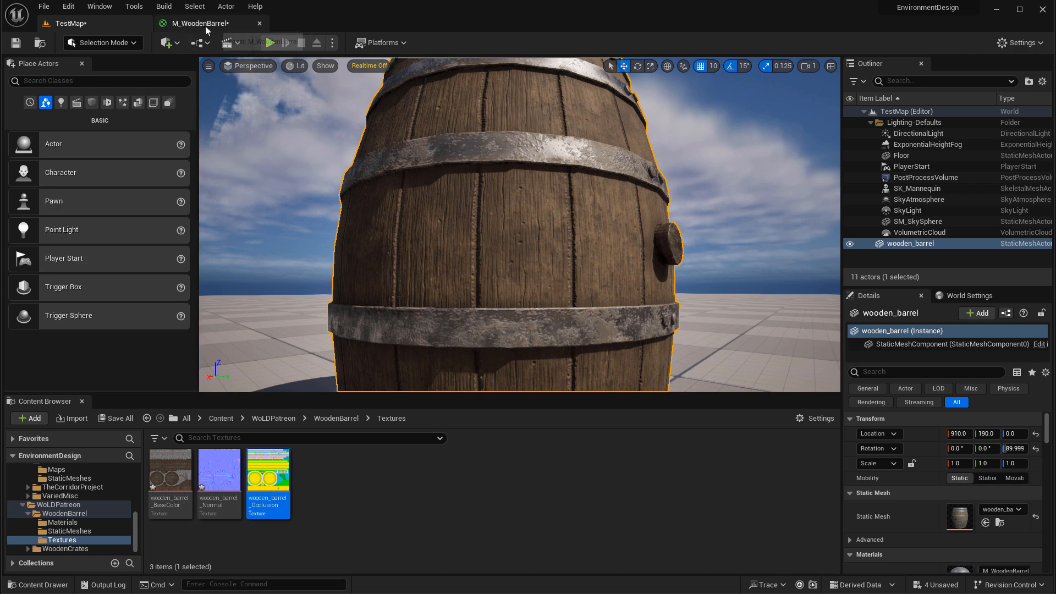
In M_WoodenBarrel, switch the ORM Texture Sample's Sampler Type from Color to Linear Color
click(199, 23)
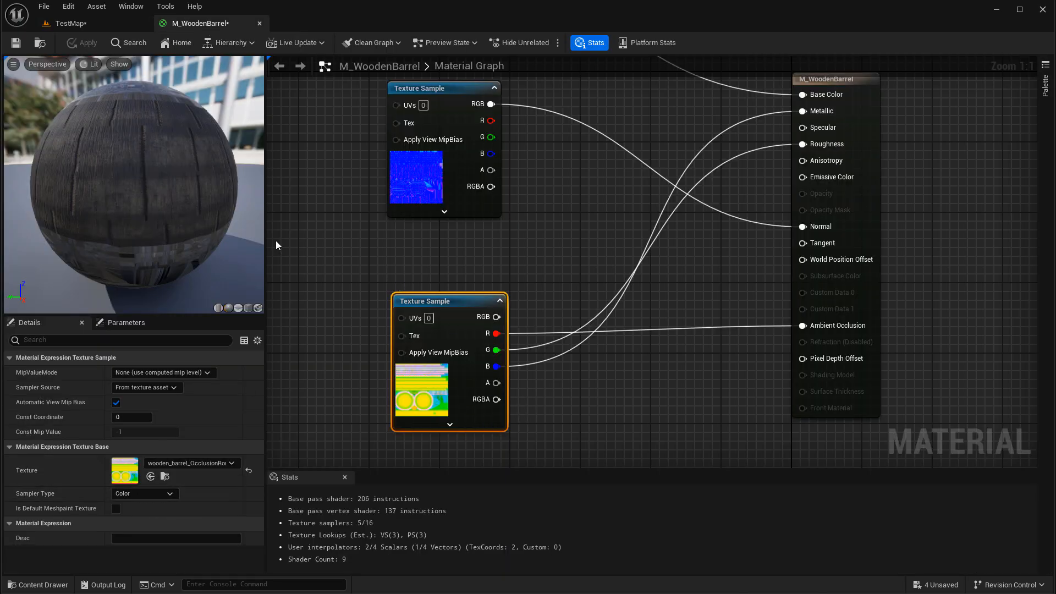
mouse_move(69, 23)
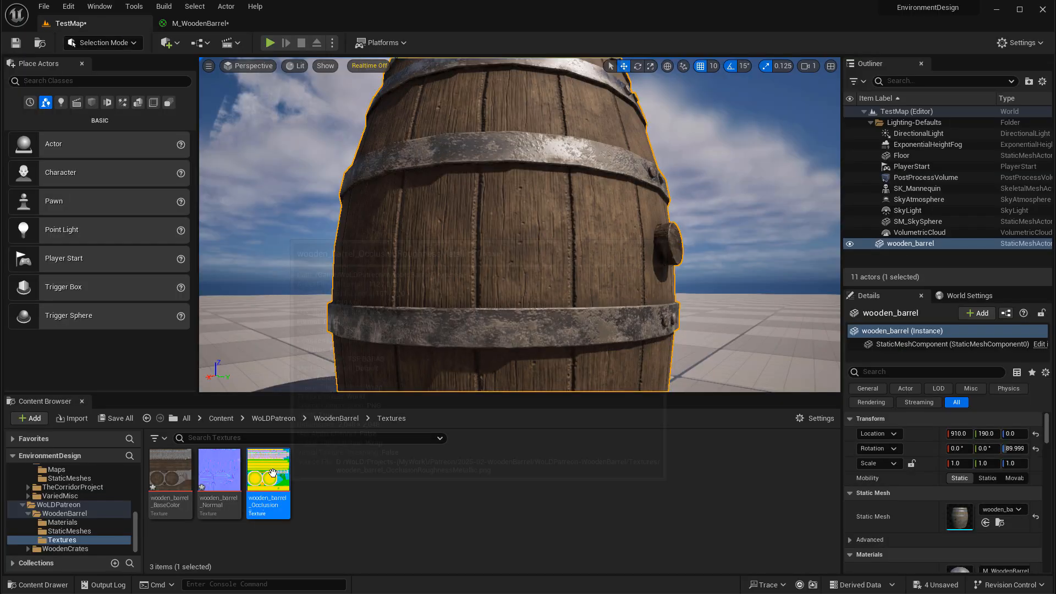
double_click(268, 471)
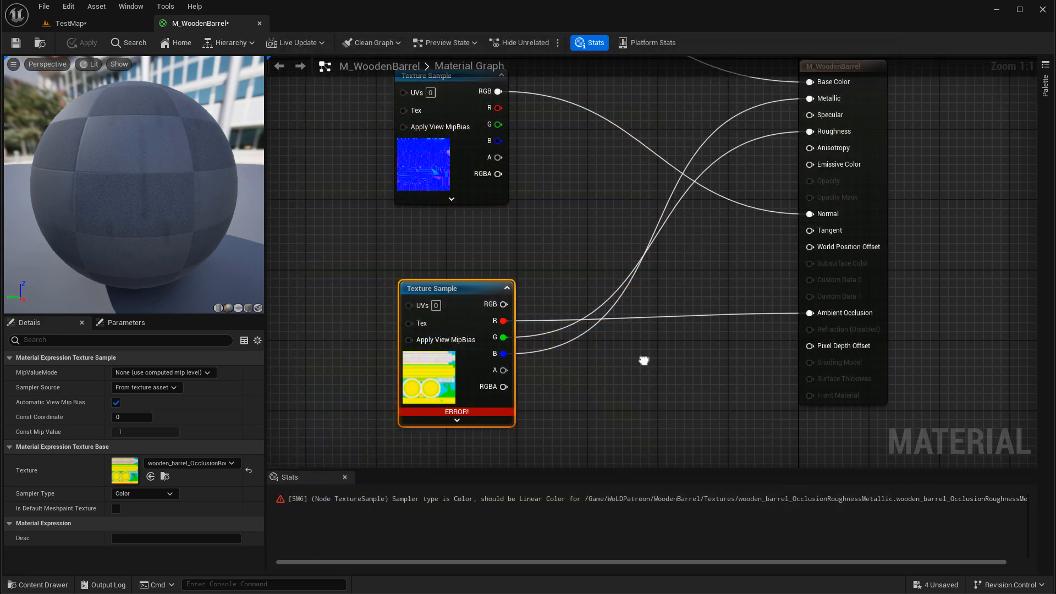
click(170, 493)
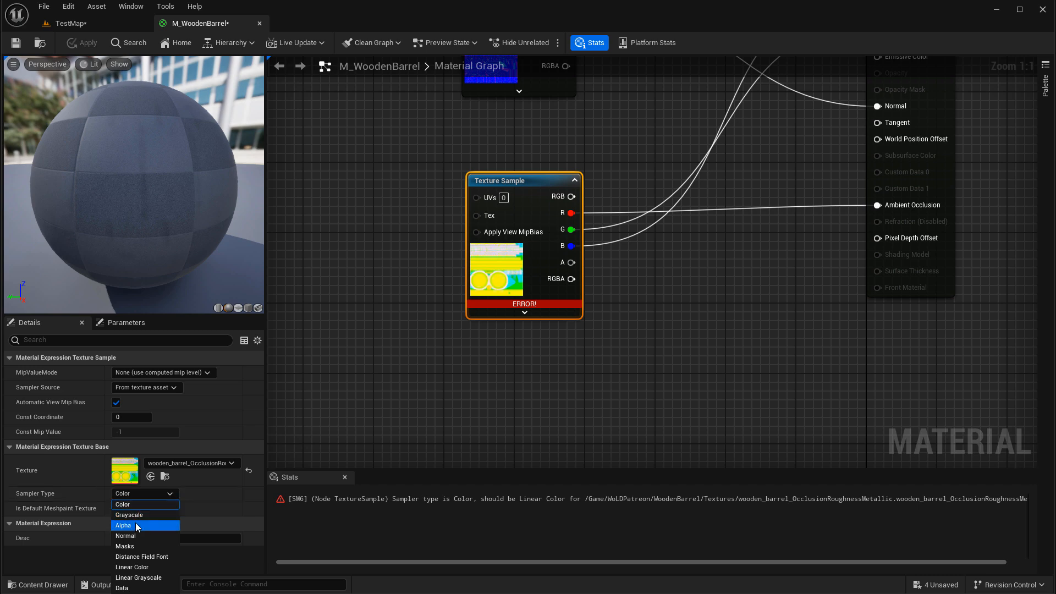
mouse_move(131, 566)
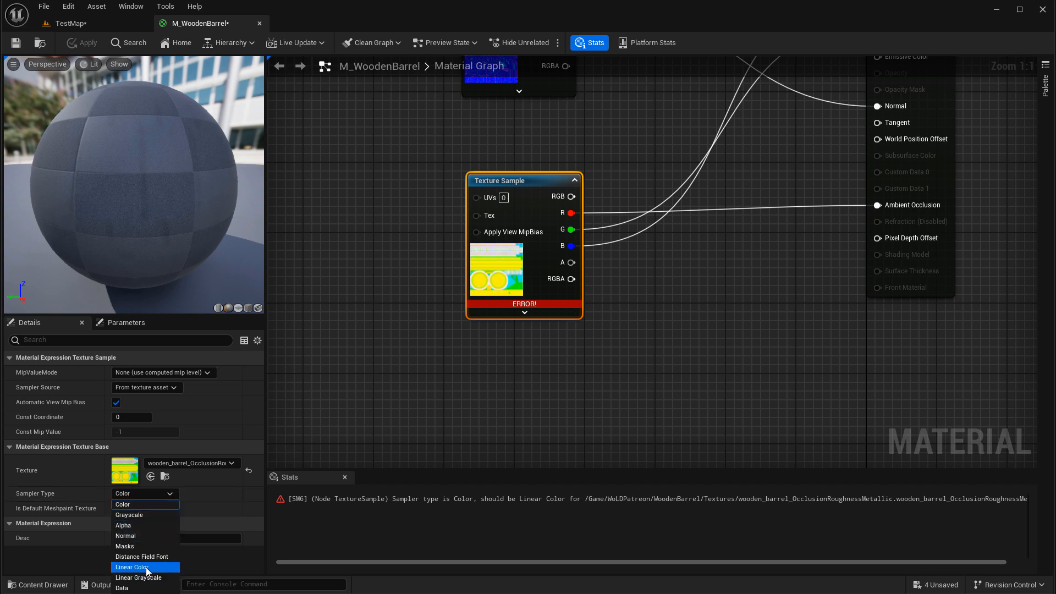